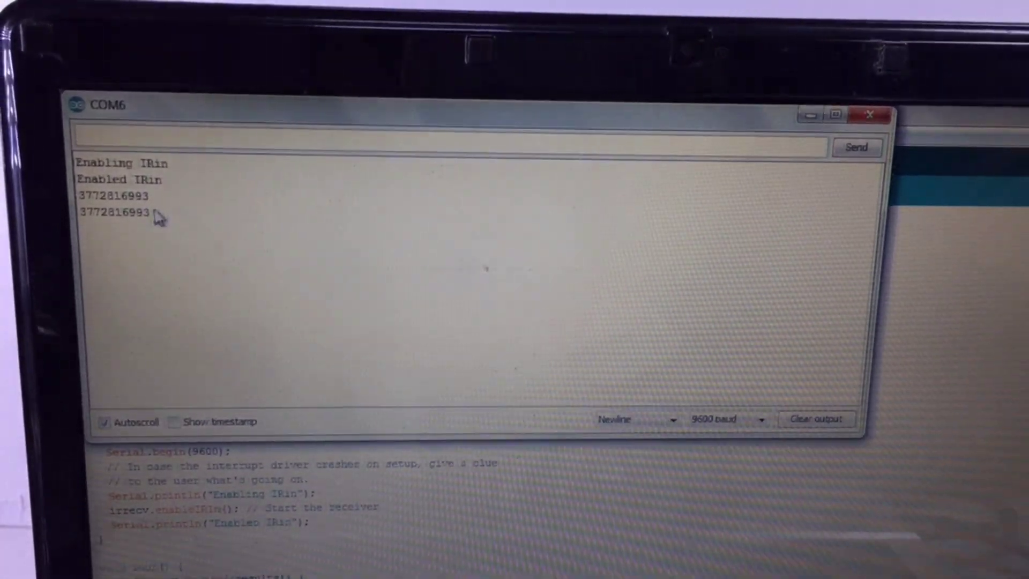
pyautogui.doubleClick(118, 213)
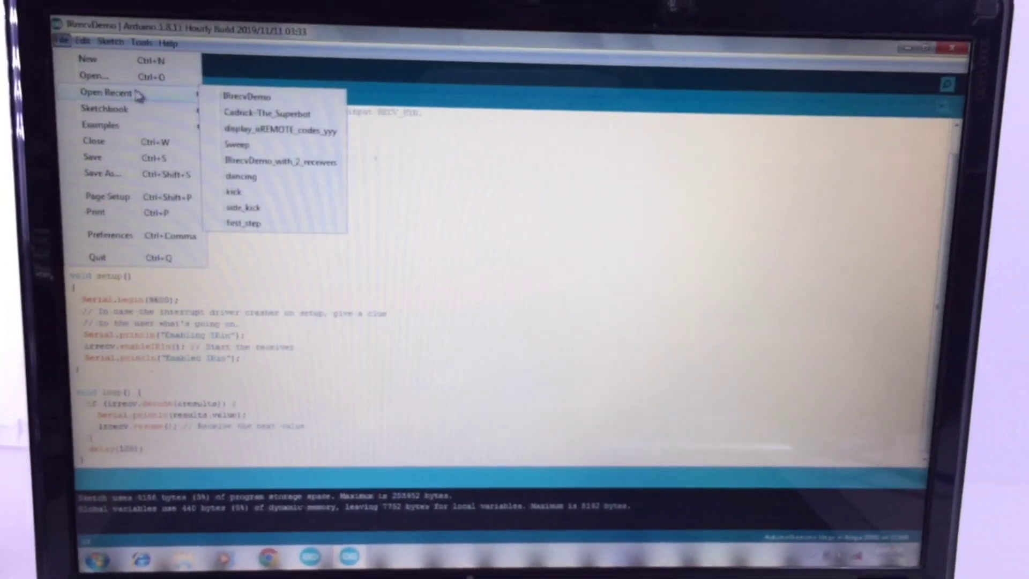
# Open Cadrick-The_Superbot from recent sketches and scroll through its IR codes to loop().
pyautogui.click(263, 112)
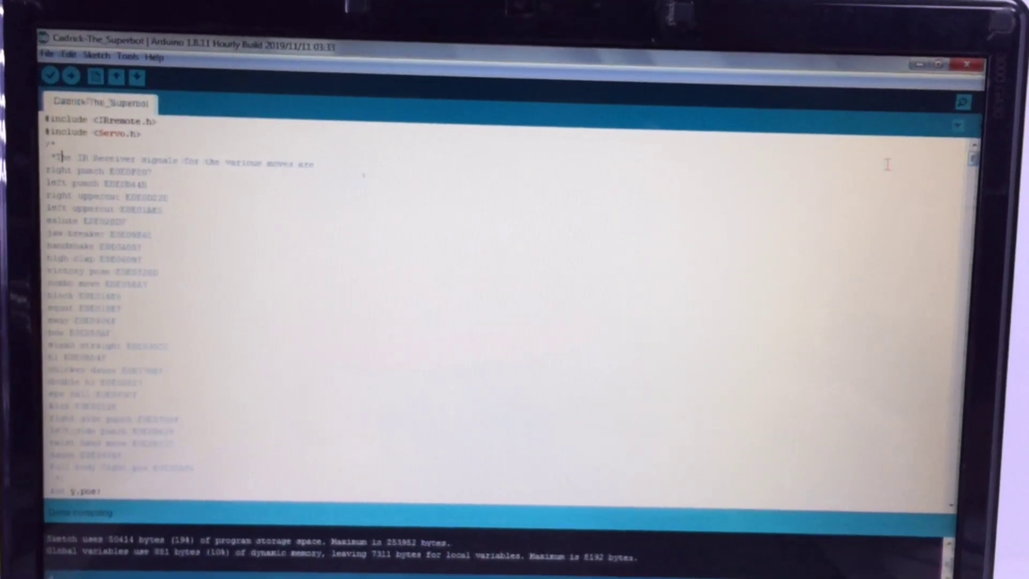
pyautogui.scroll(-3)
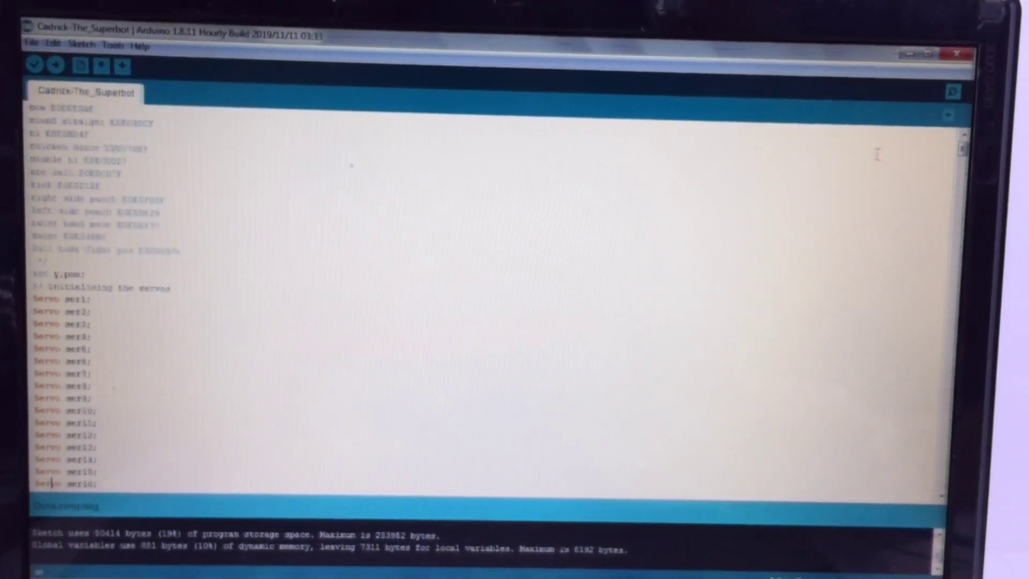
pyautogui.scroll(-3)
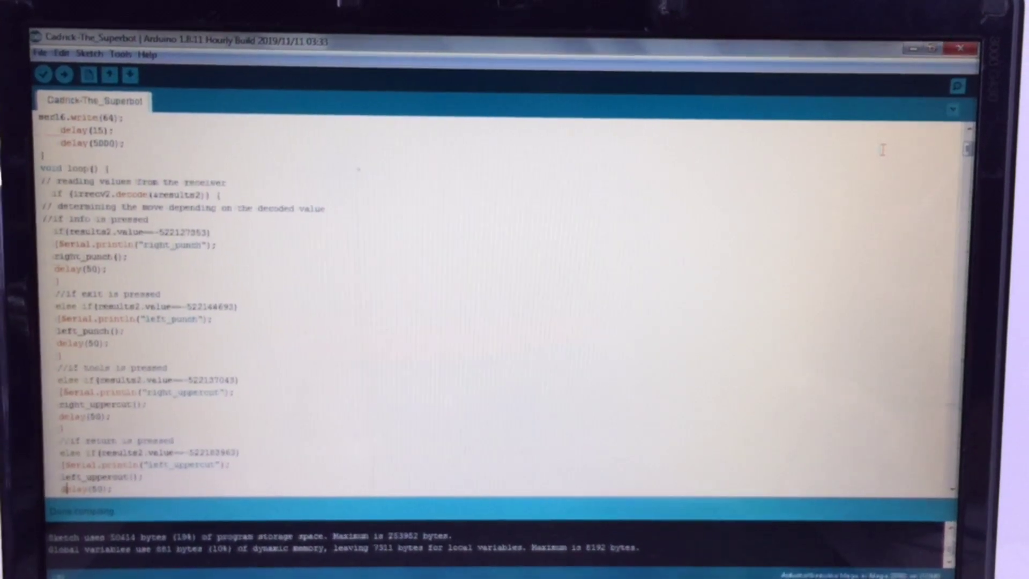
pyautogui.scroll(-3)
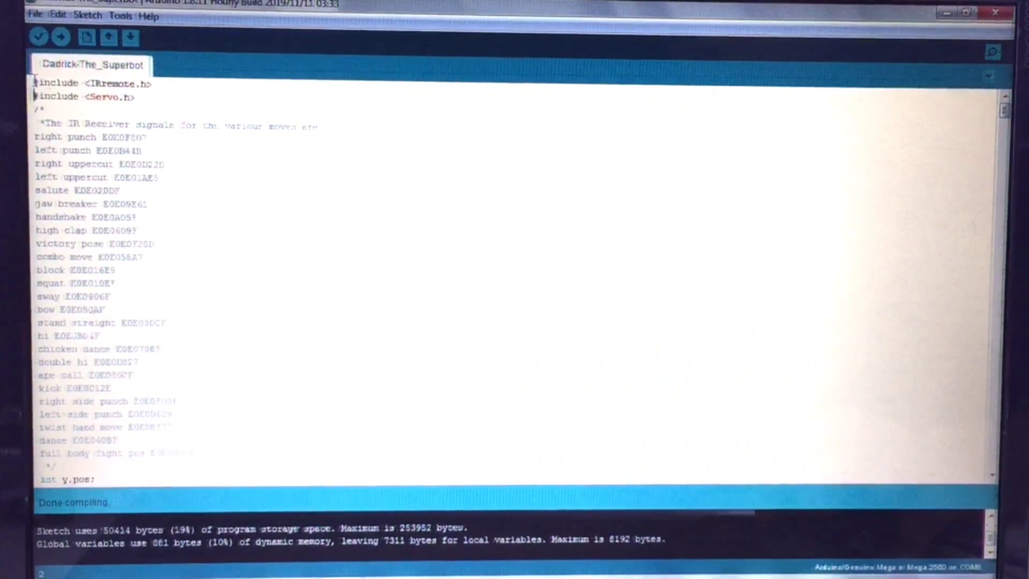
pyautogui.scroll(-3)
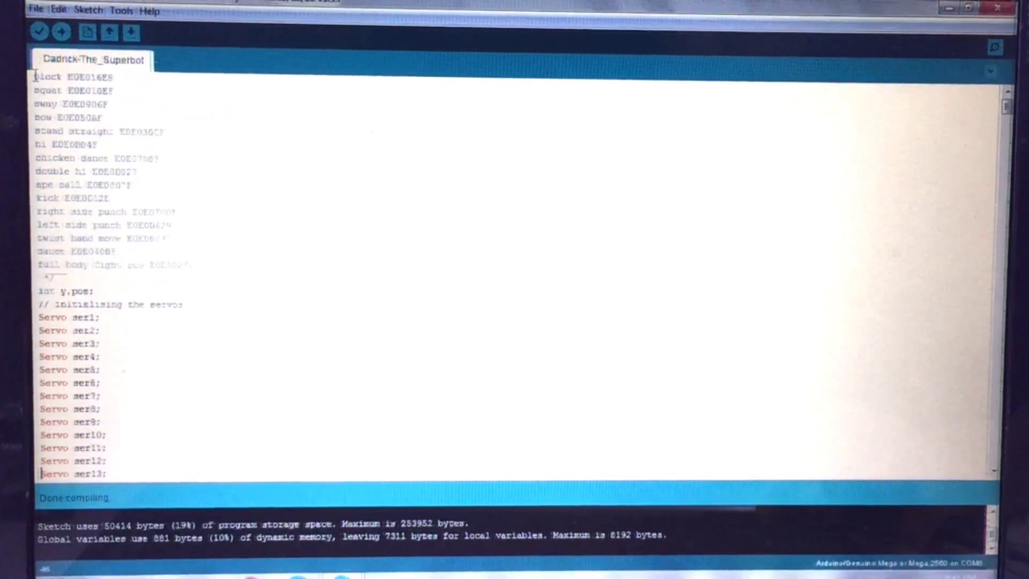
pyautogui.scroll(-3)
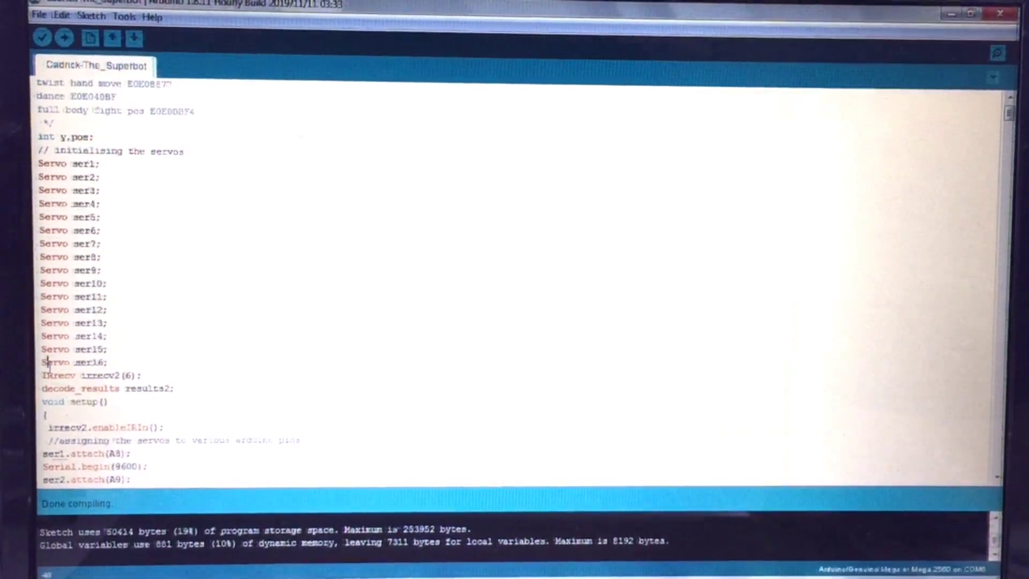
pyautogui.scroll(-3)
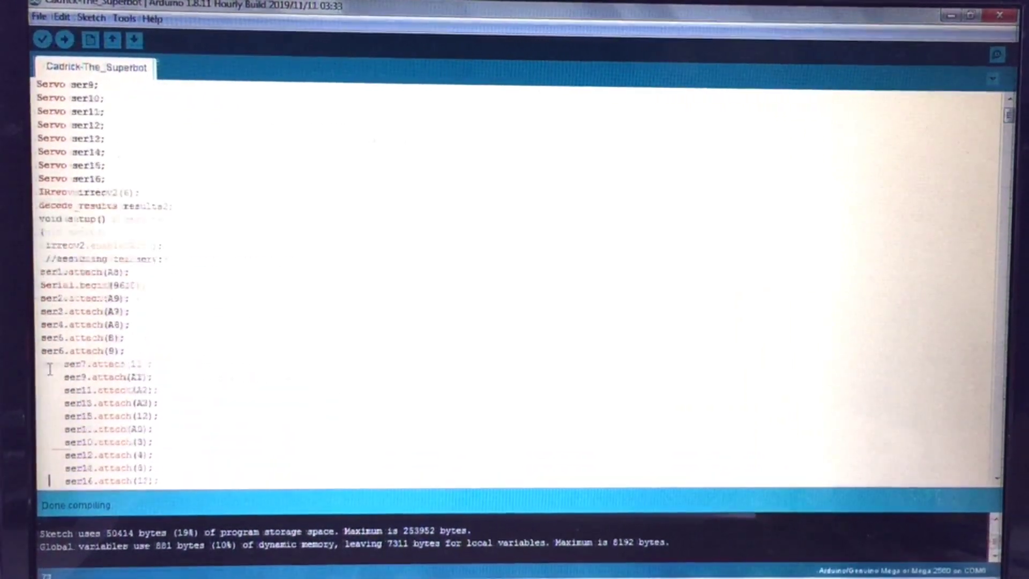
pyautogui.scroll(-3)
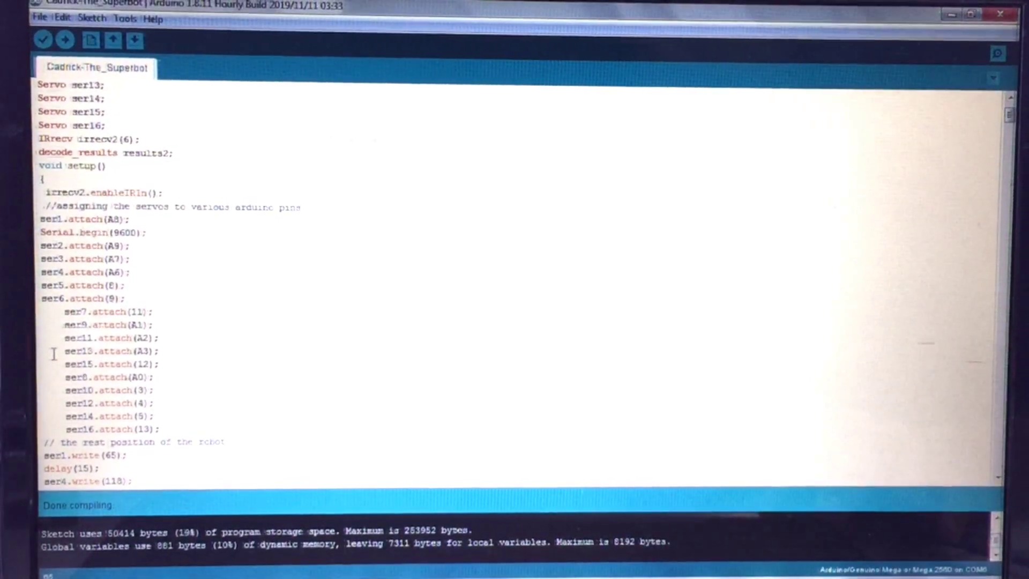
pyautogui.scroll(-3)
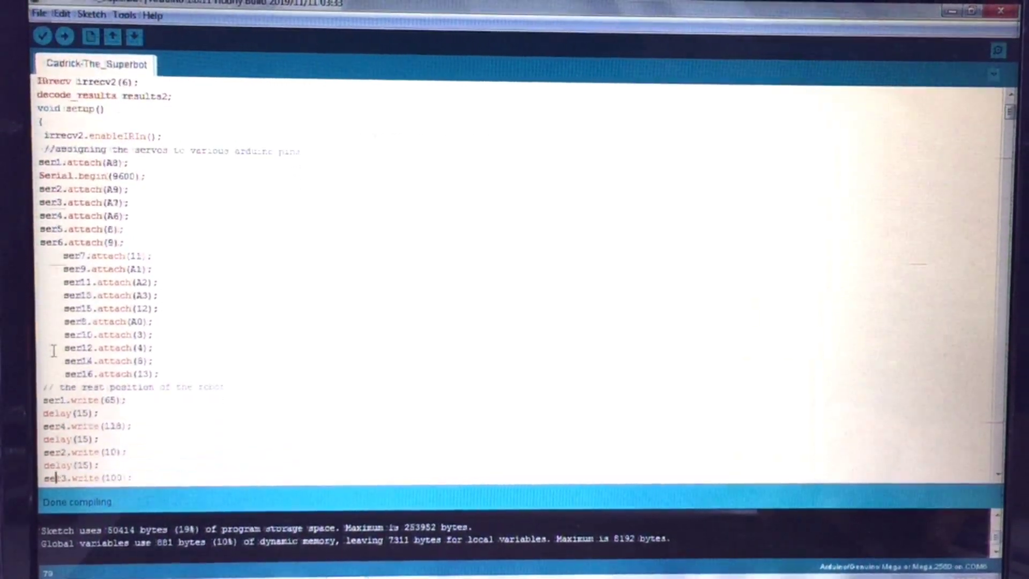
pyautogui.scroll(-3)
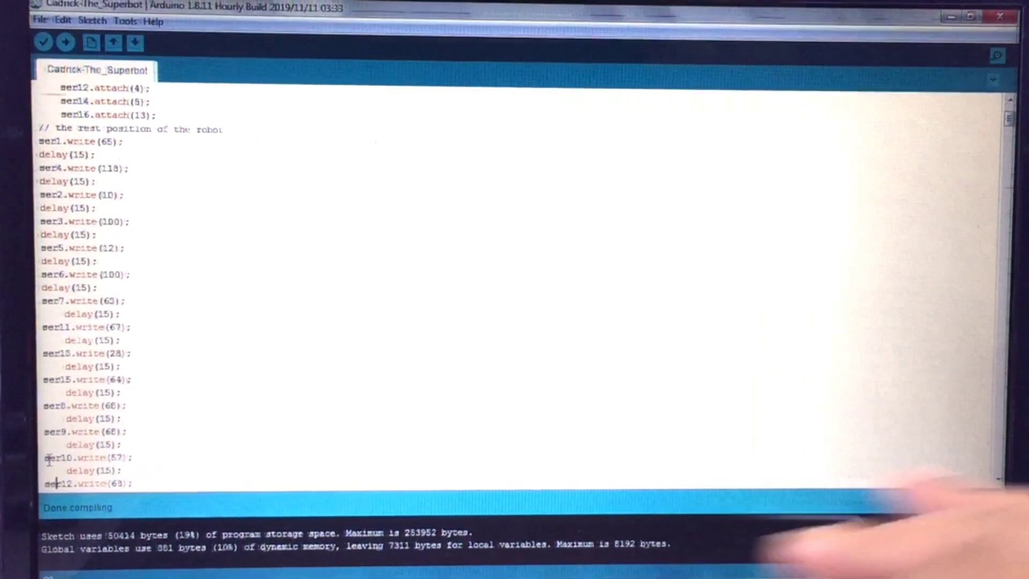
pyautogui.scroll(-3)
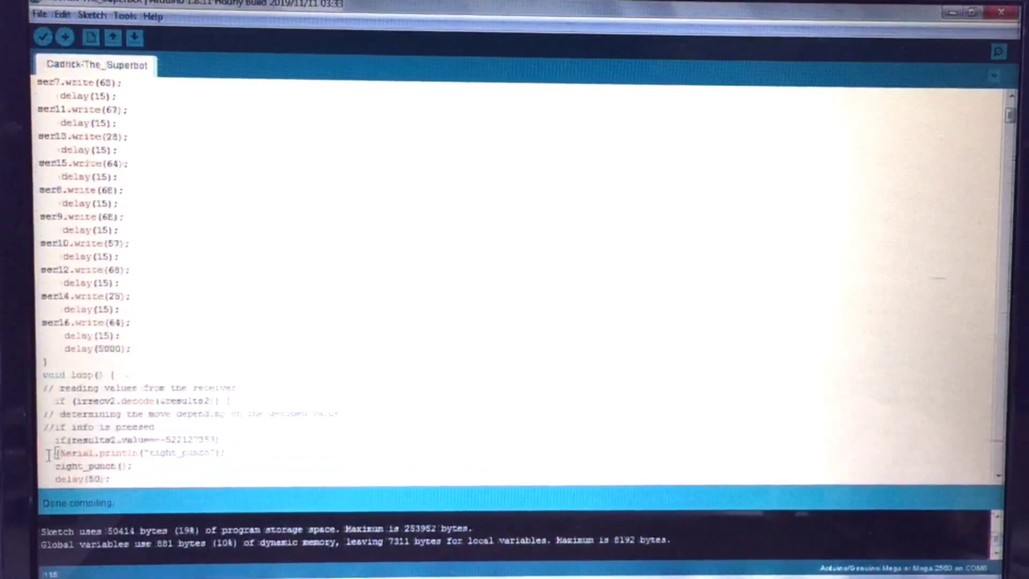
pyautogui.scroll(-3)
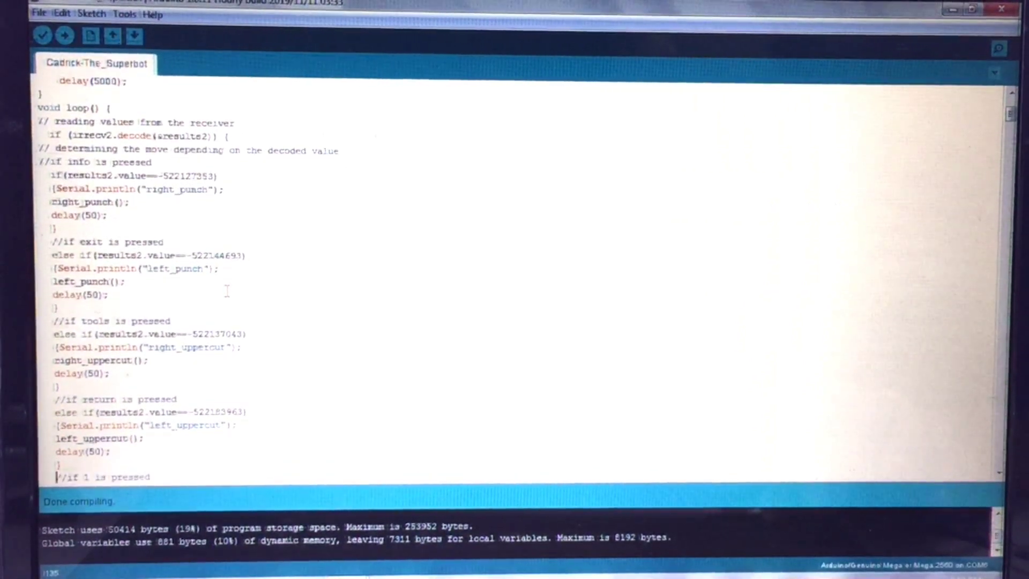
pyautogui.scroll(-3)
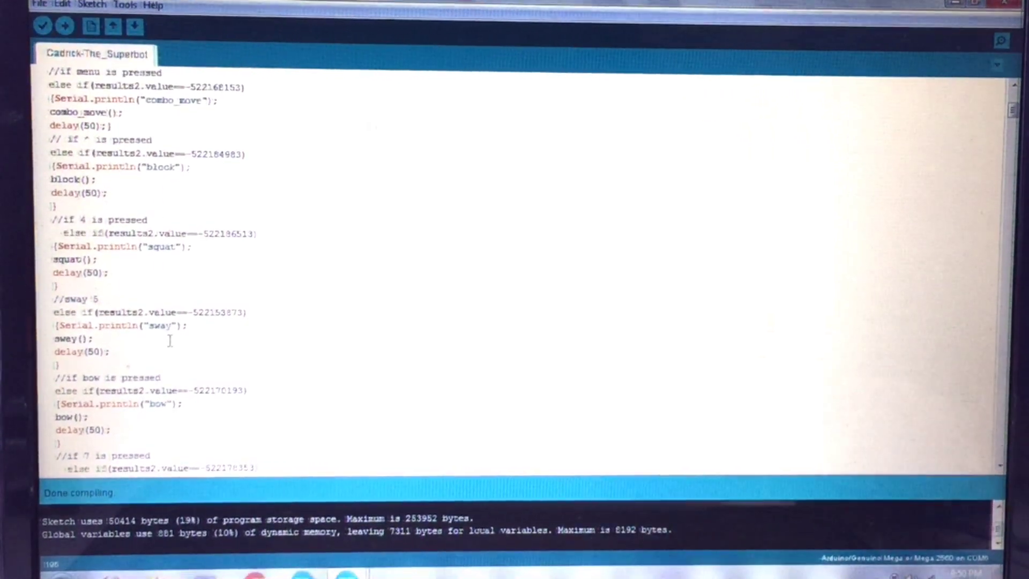
pyautogui.scroll(-3)
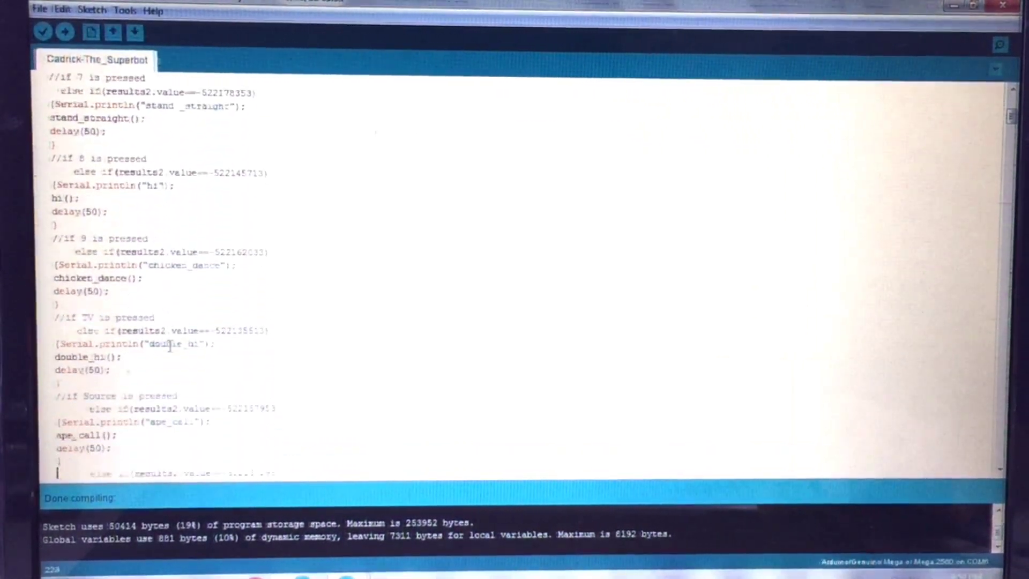
pyautogui.scroll(-3)
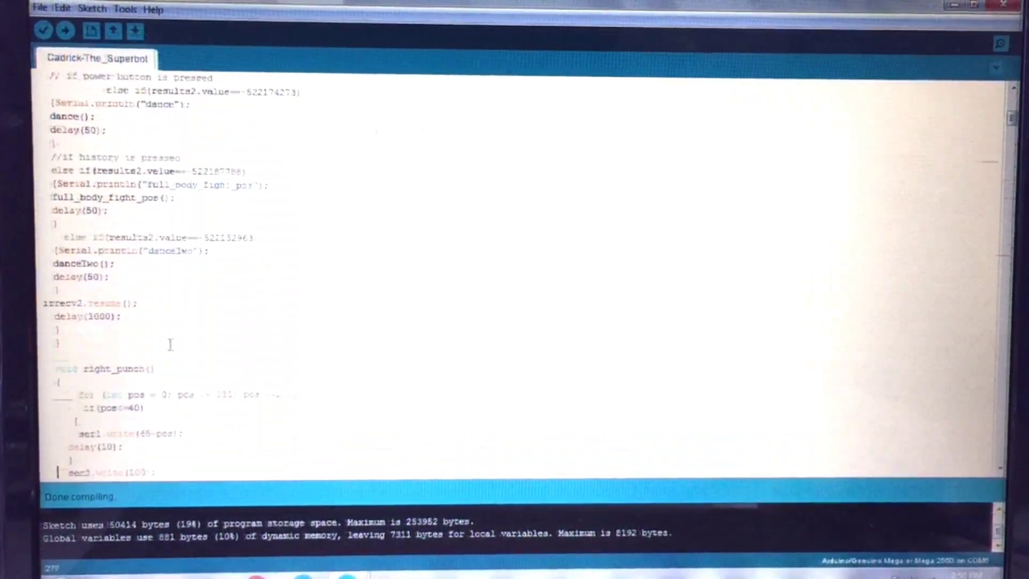
pyautogui.scroll(-3)
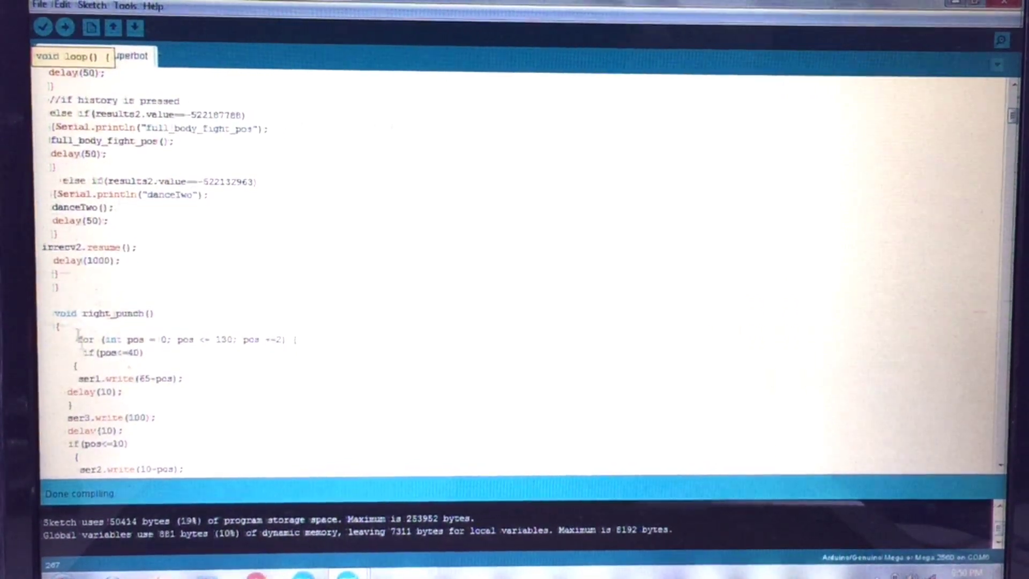
pyautogui.scroll(-3)
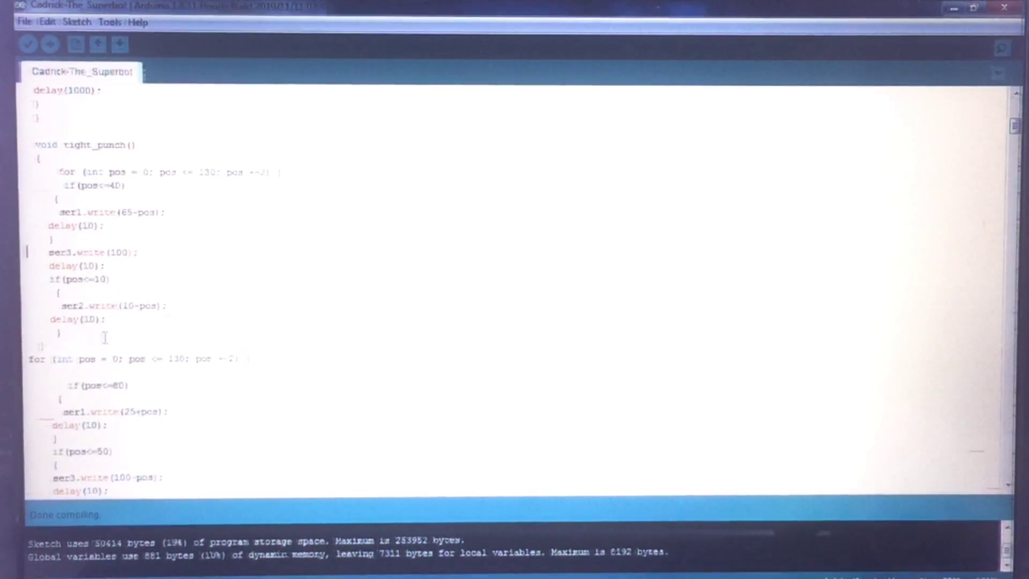
pyautogui.scroll(-3)
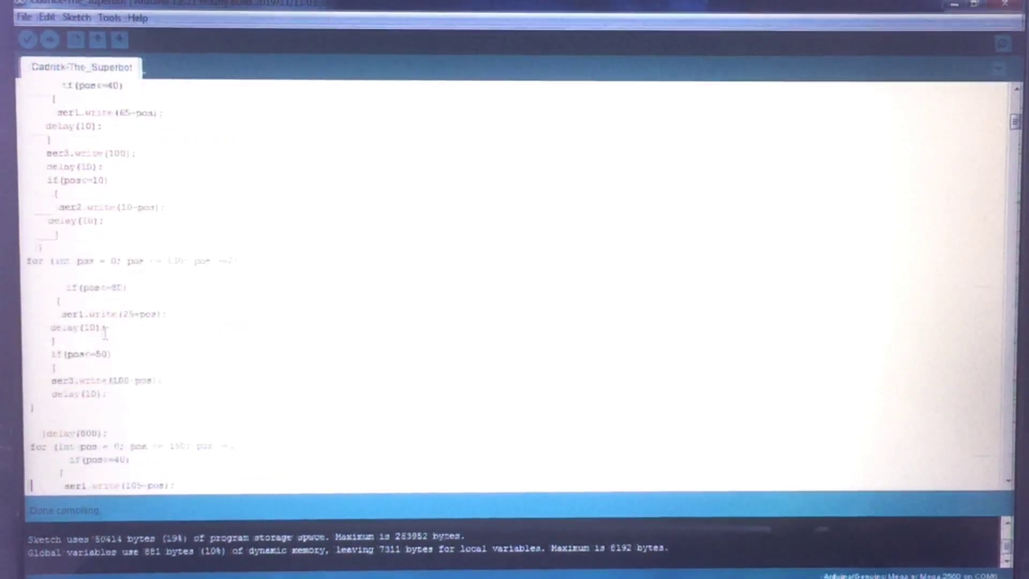
pyautogui.scroll(-3)
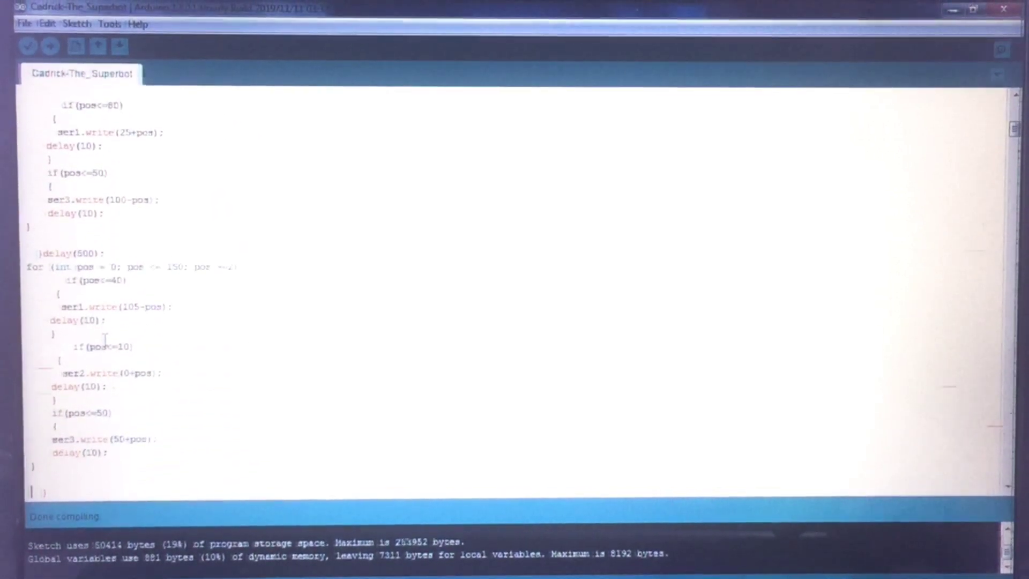
pyautogui.scroll(3)
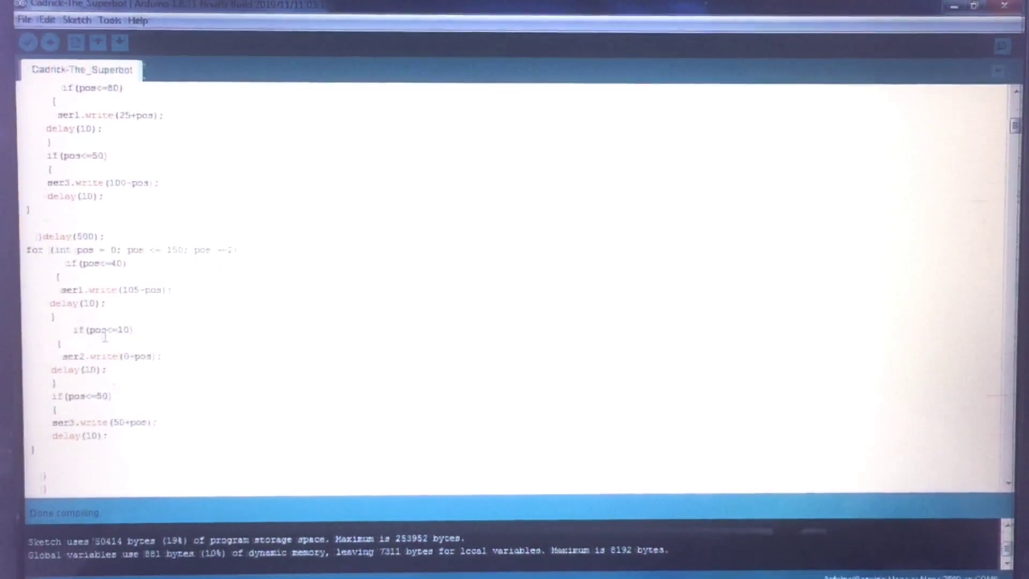